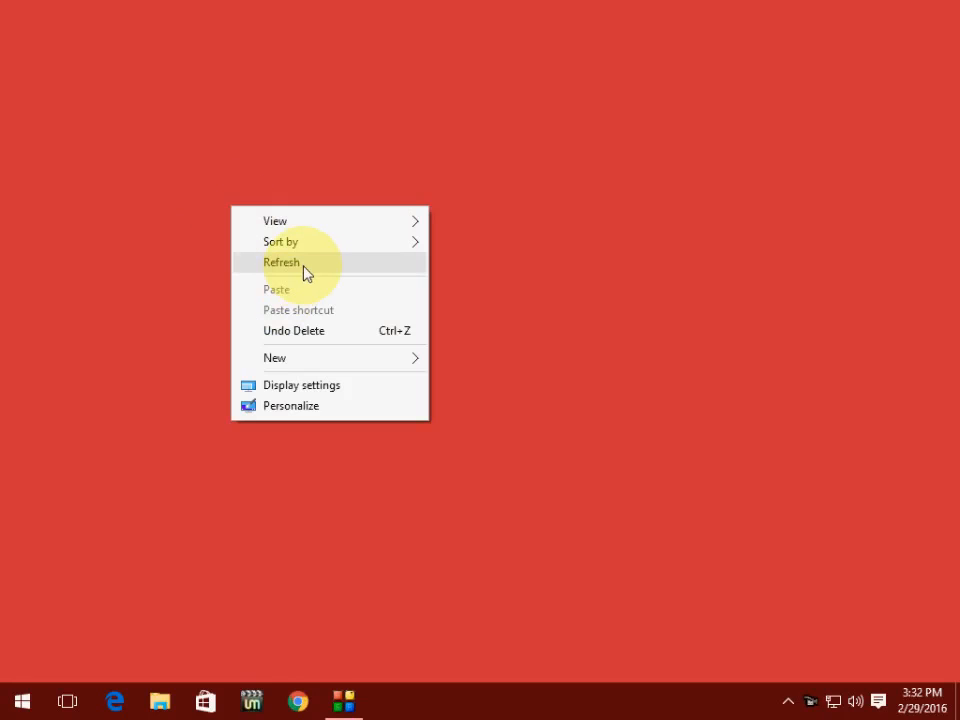
# Launch Command Prompt from the Start menu search with administrator rights.
pyautogui.click(283, 262)
pyautogui.write('cmd')
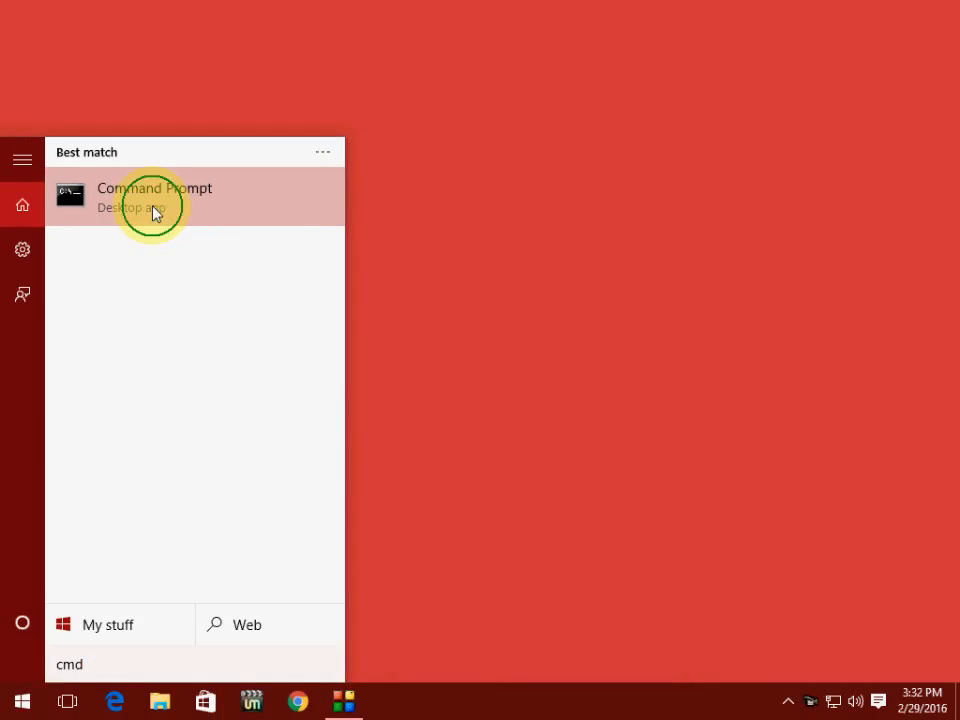
pyautogui.click(155, 197)
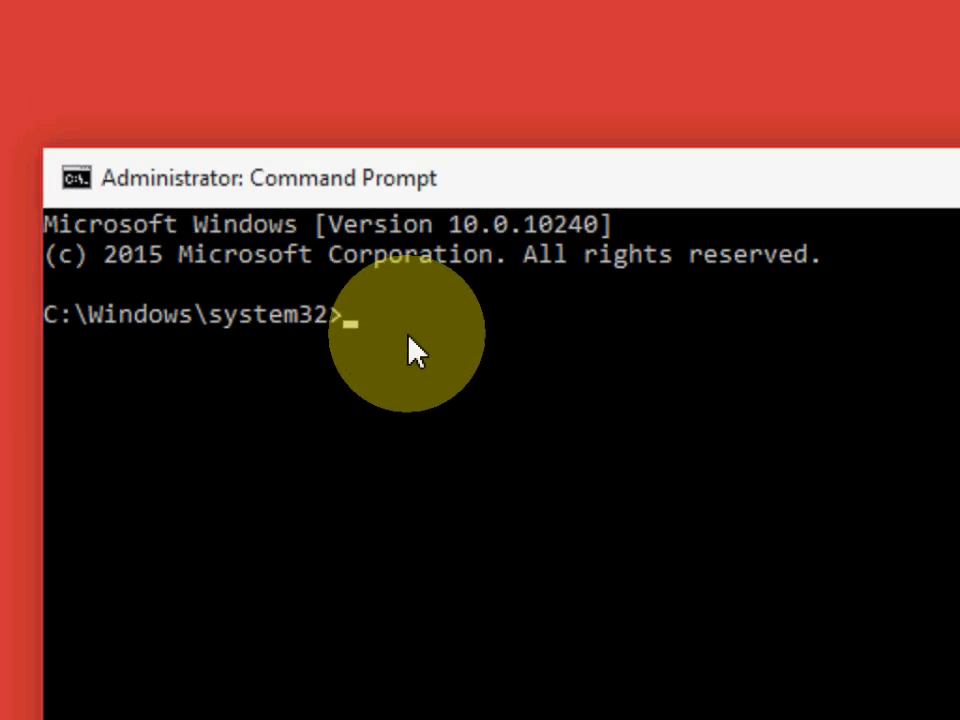
# Run 'sfc /scannow' at the system32 prompt to start the System File Checker.
pyautogui.write('sfc')
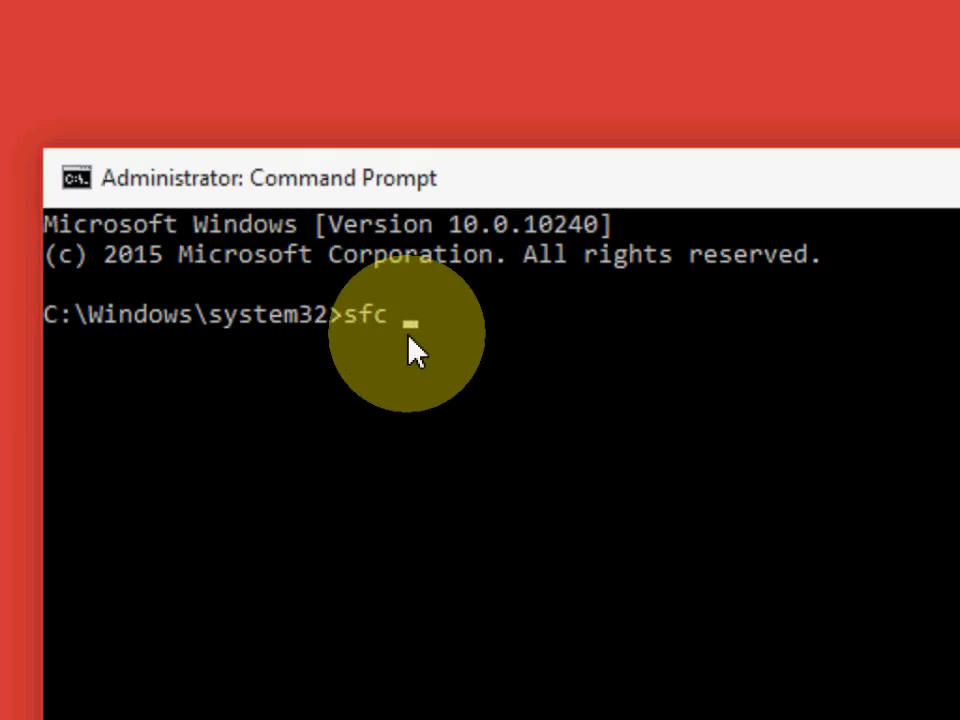
pyautogui.write('/sca')
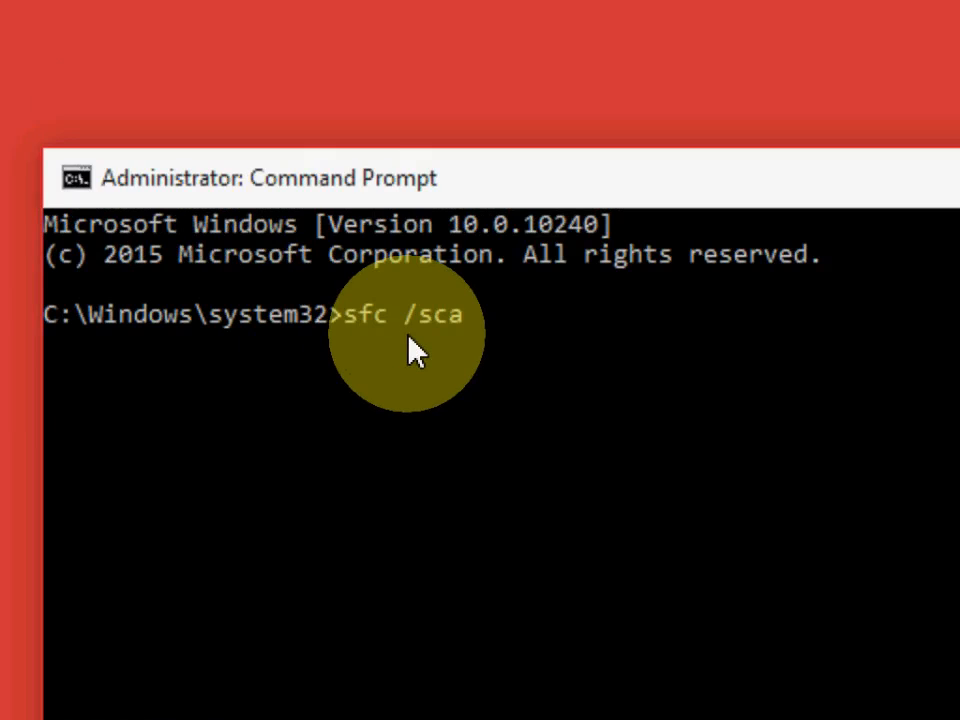
pyautogui.write('nnow')
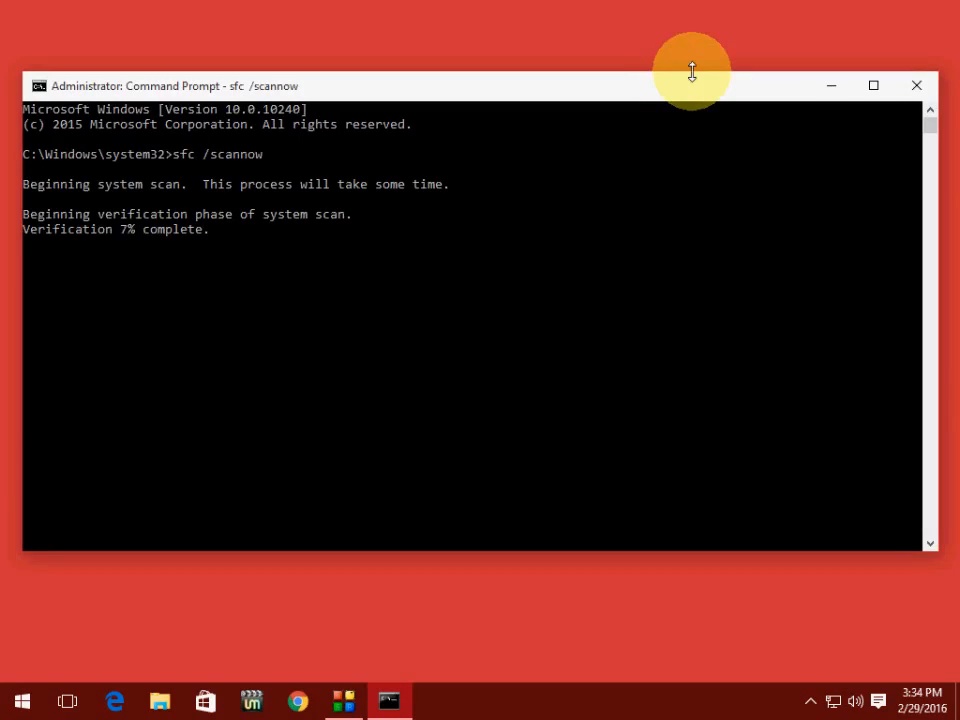
pyautogui.moveTo(720, 25)
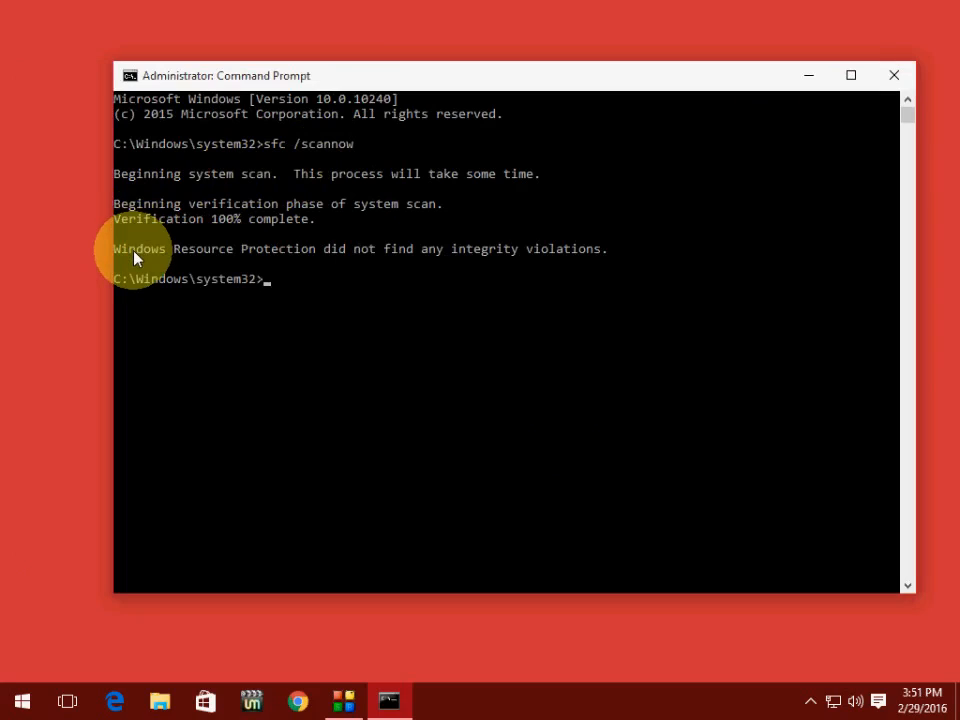
pyautogui.moveTo(357, 272)
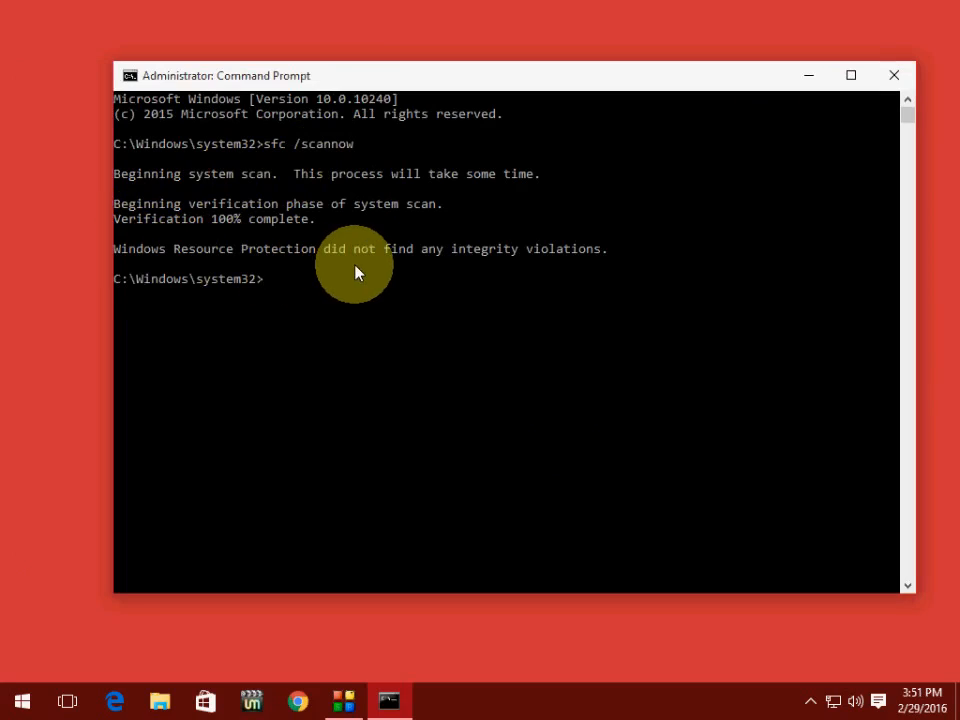
pyautogui.moveTo(565, 275)
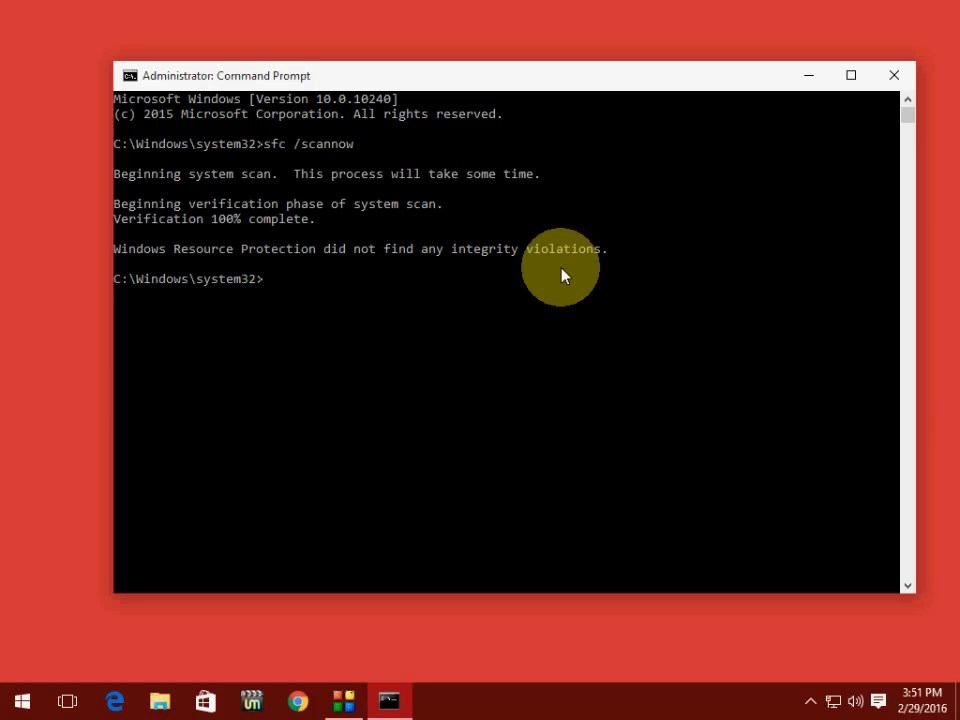
# After the scan reports no integrity violations, close Command Prompt with 'exit'.
pyautogui.write('exit')
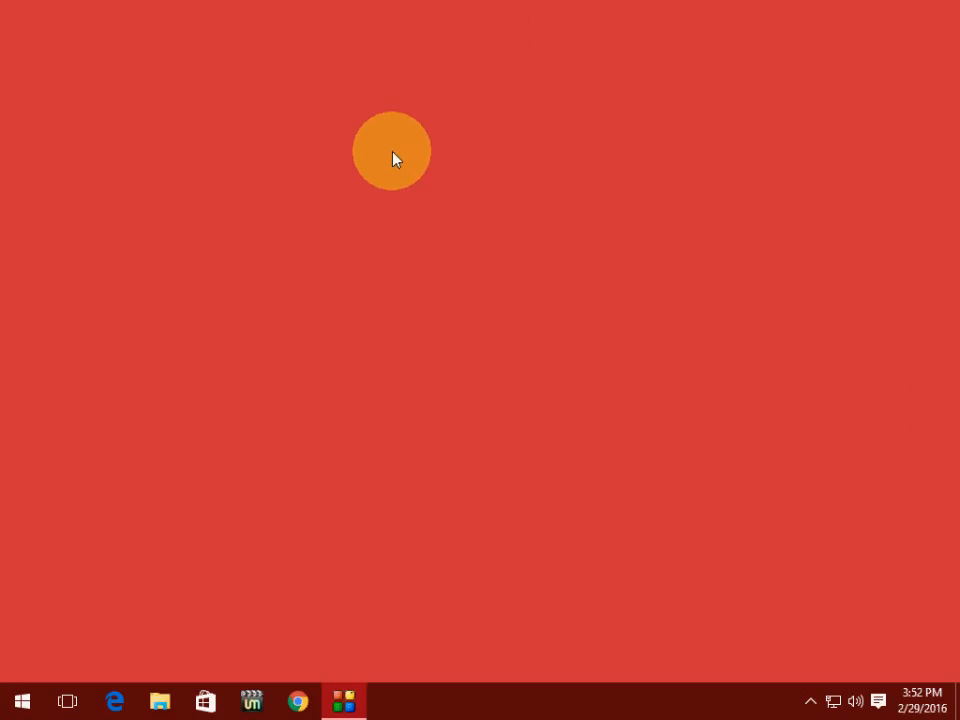
pyautogui.rightClick(395, 155)
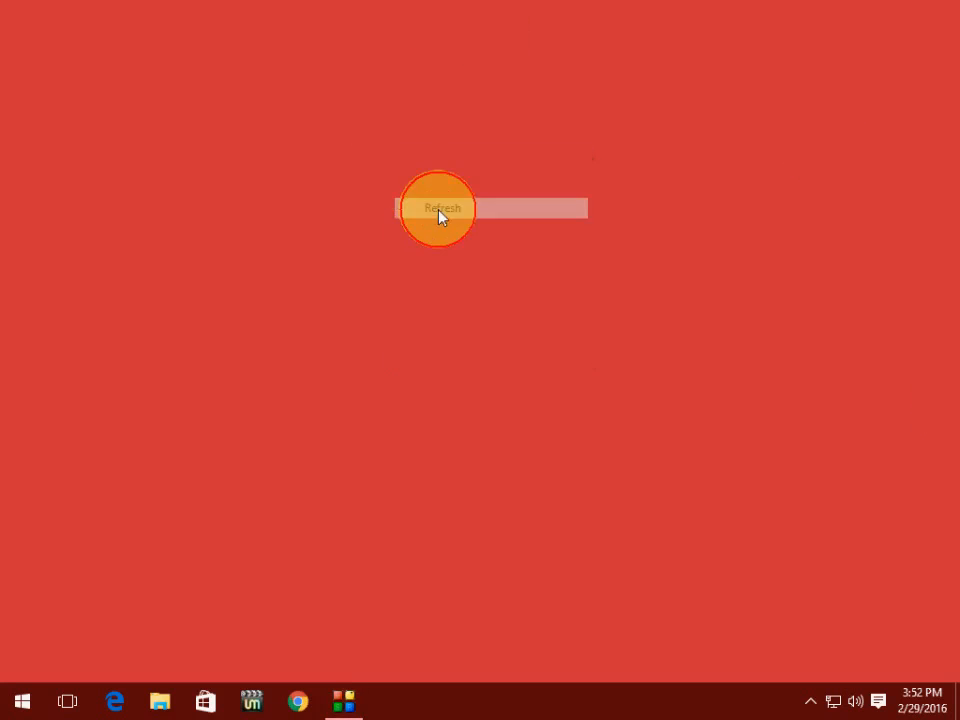
pyautogui.click(442, 209)
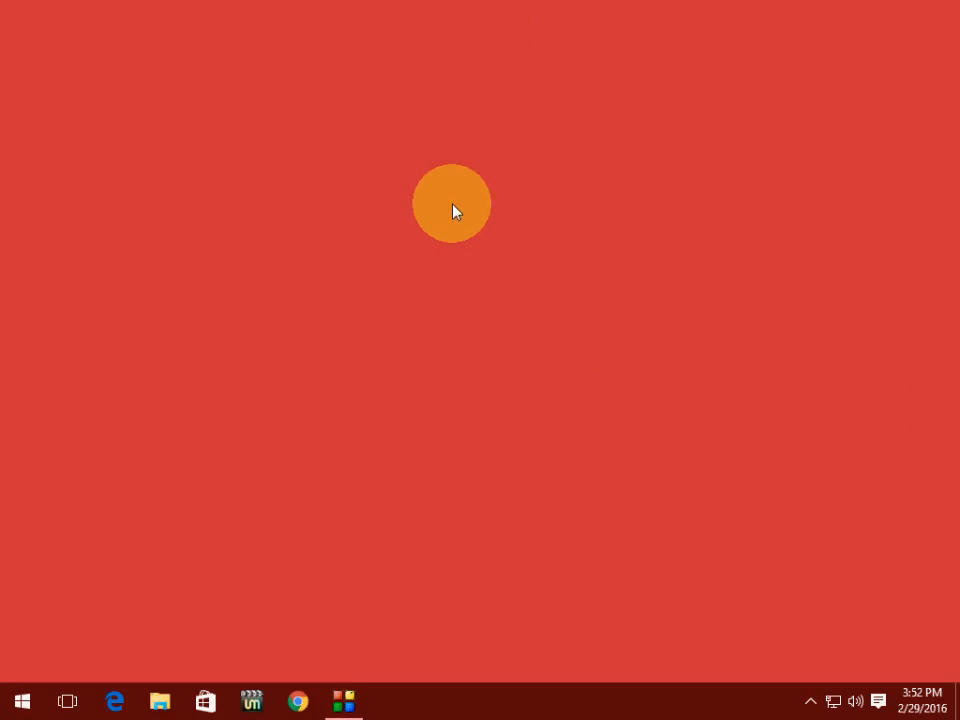